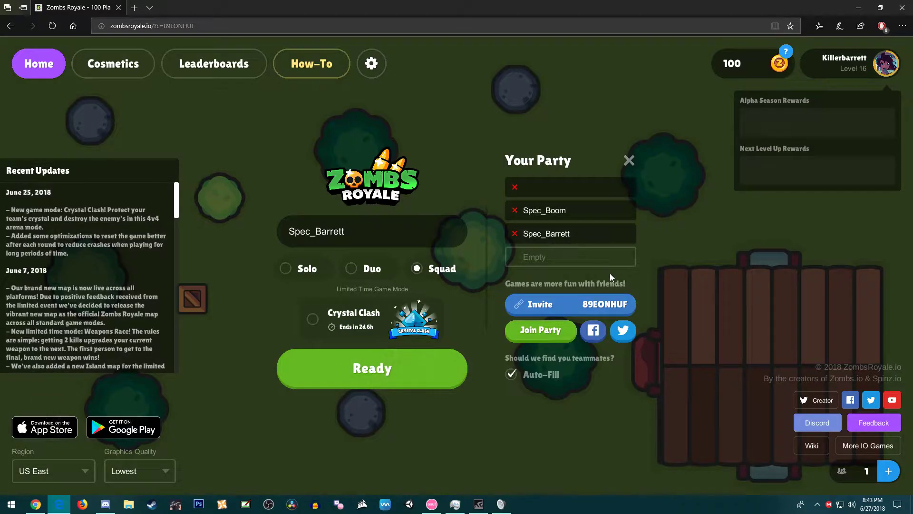
mouse_move(604, 280)
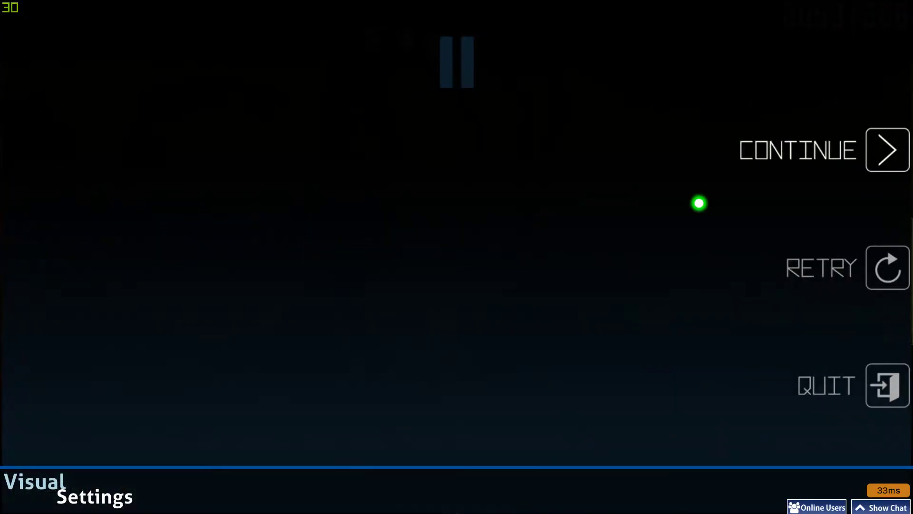
mouse_move(696, 123)
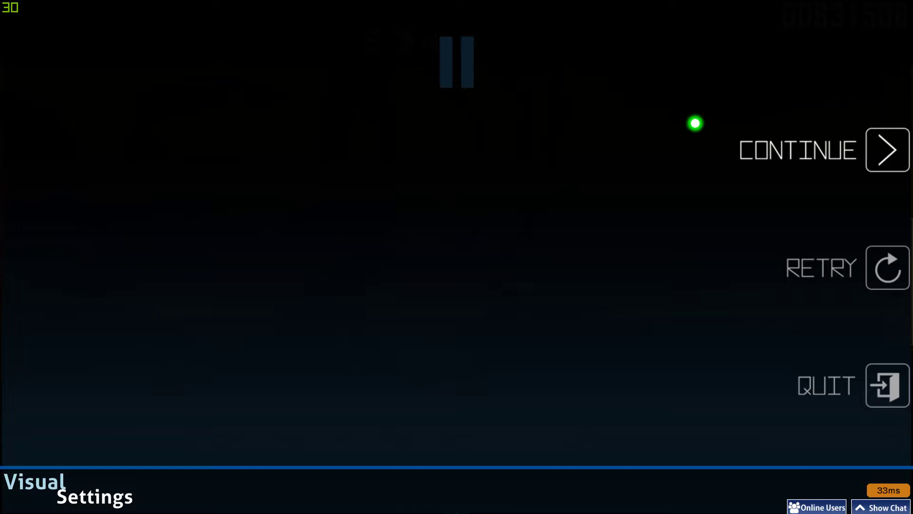
mouse_move(693, 124)
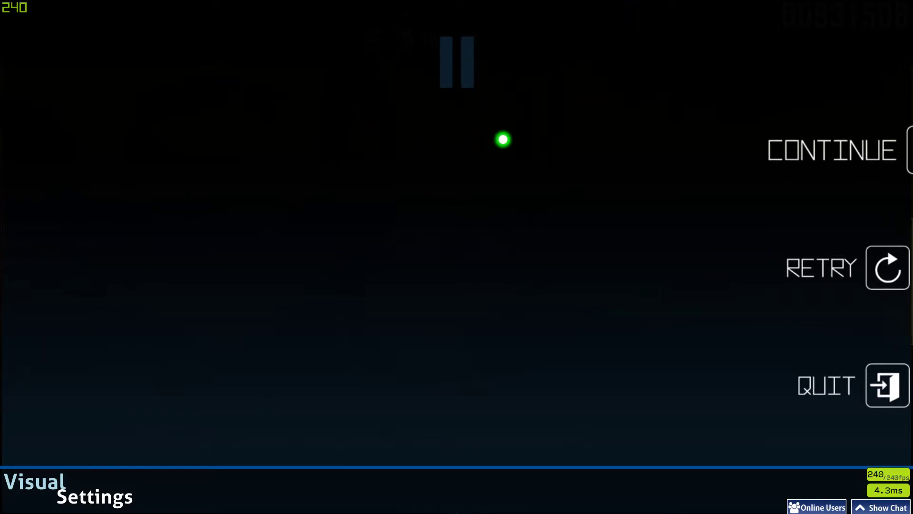
Show the osu! Screenshots folder in File Explorer and select a recent results screenshot.
left_click(830, 150)
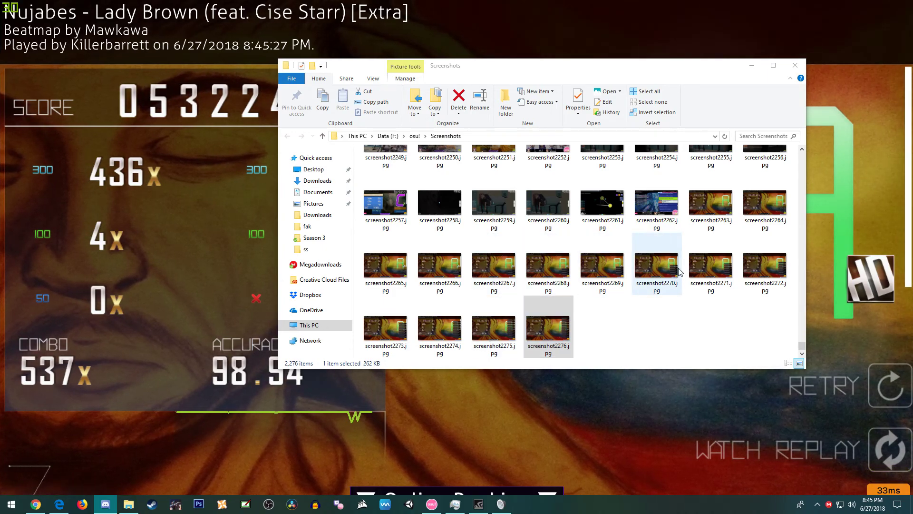
left_click(710, 204)
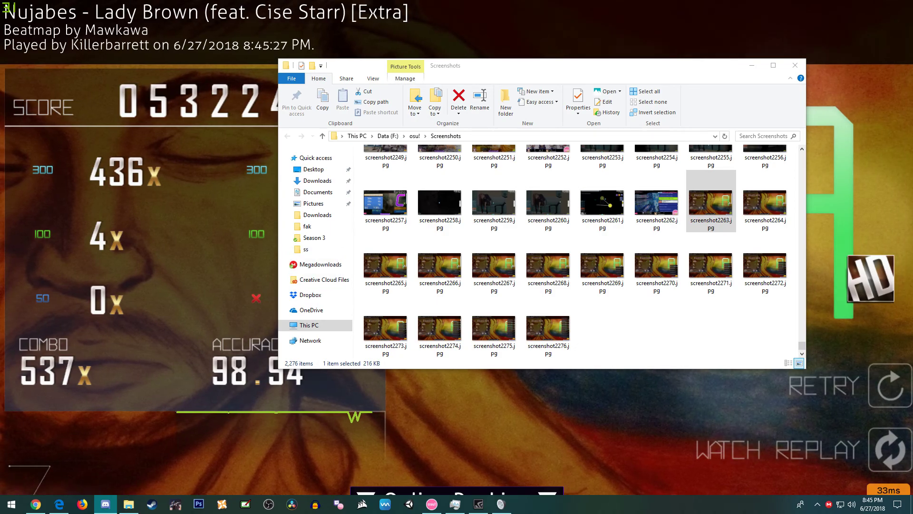